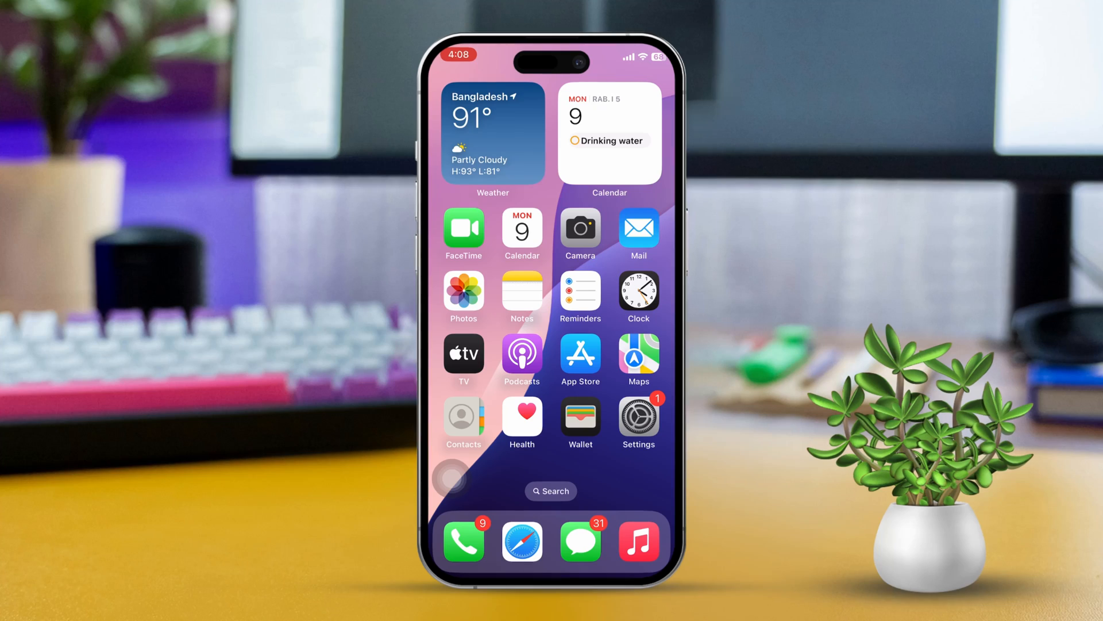
# Swipe to the Home Screen page holding Google Calendar, Google Maps and X
pyautogui.hscroll(-3)
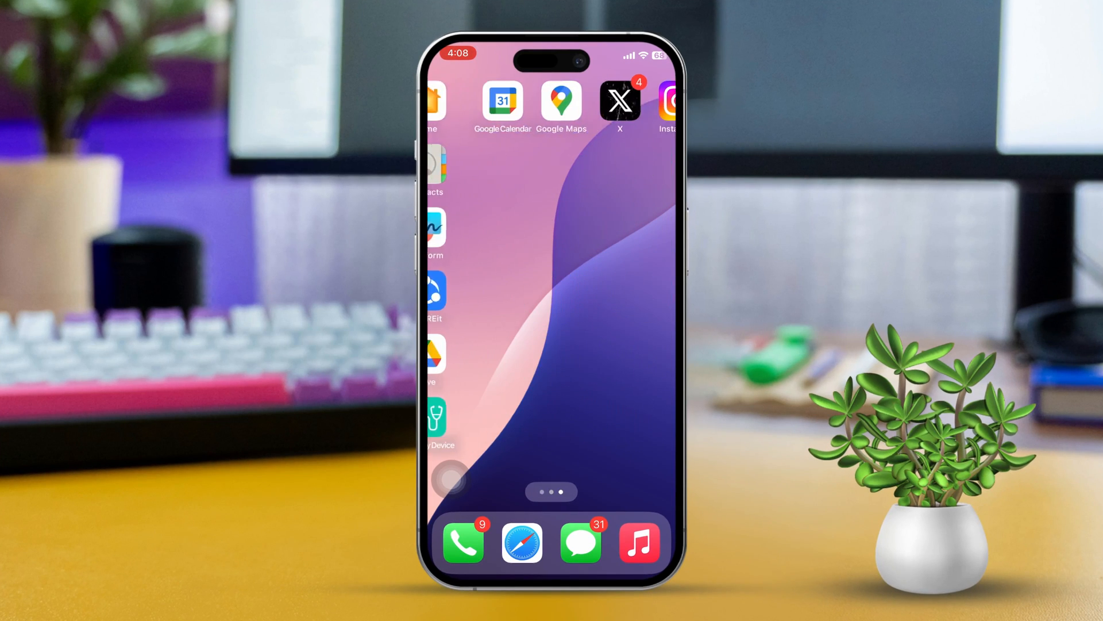
pyautogui.hscroll(-3)
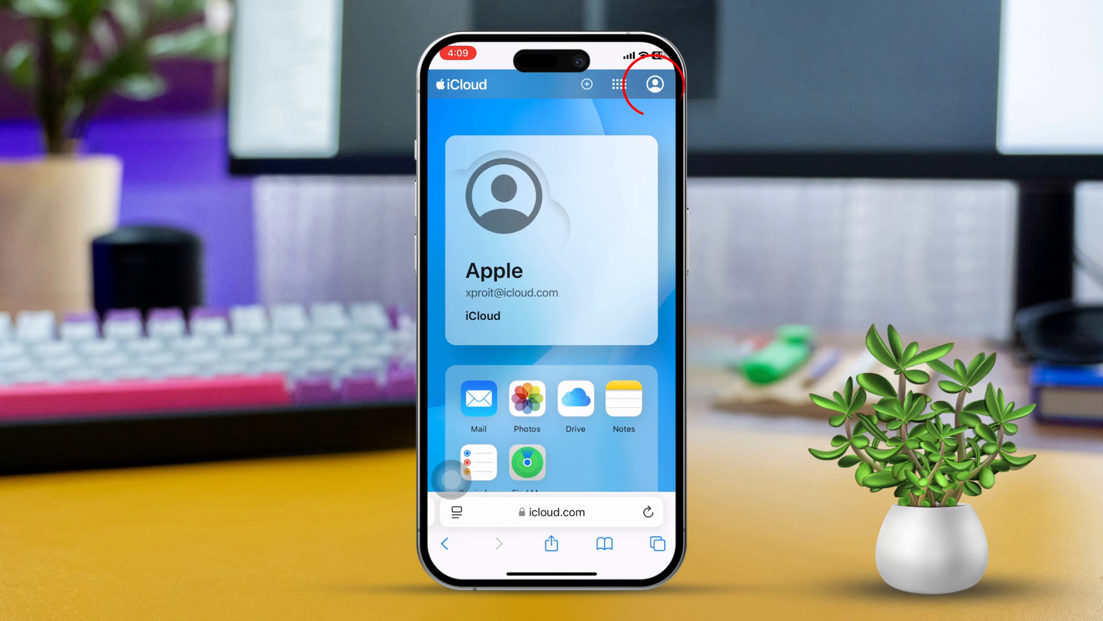
# Reach Data Recovery from the iCloud account menu and show the Restore Calendars archive list
pyautogui.click(654, 84)
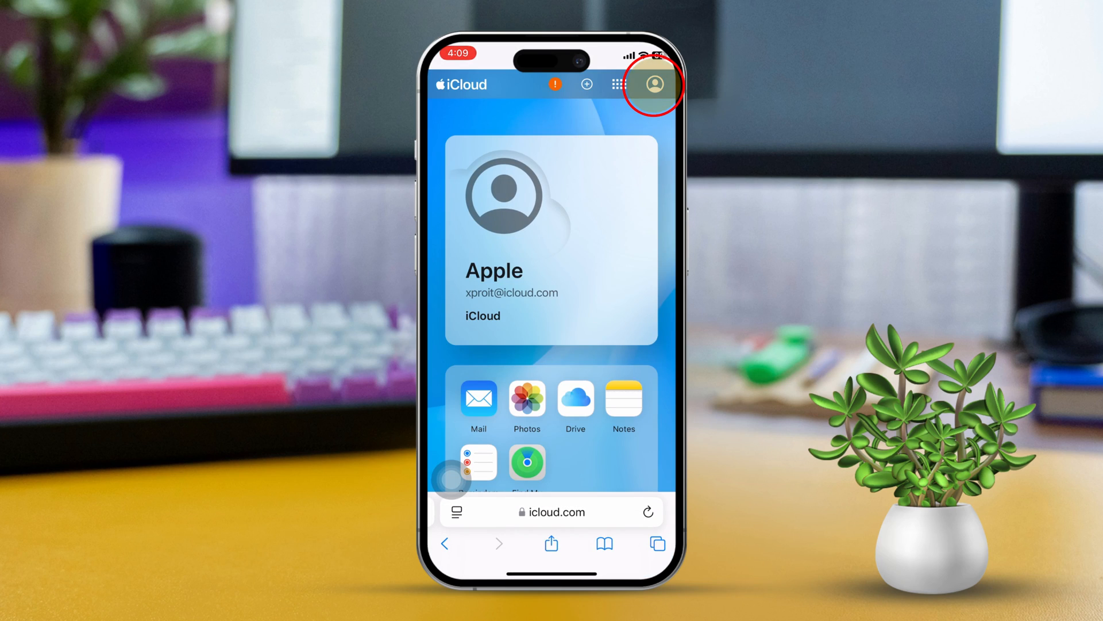
pyautogui.click(619, 83)
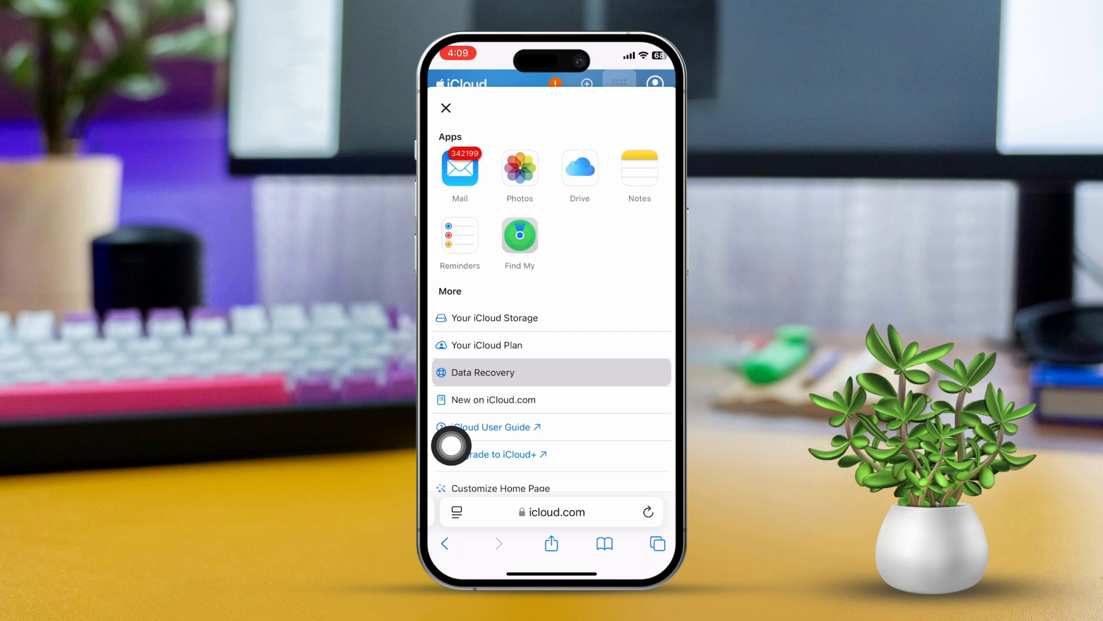
pyautogui.click(550, 372)
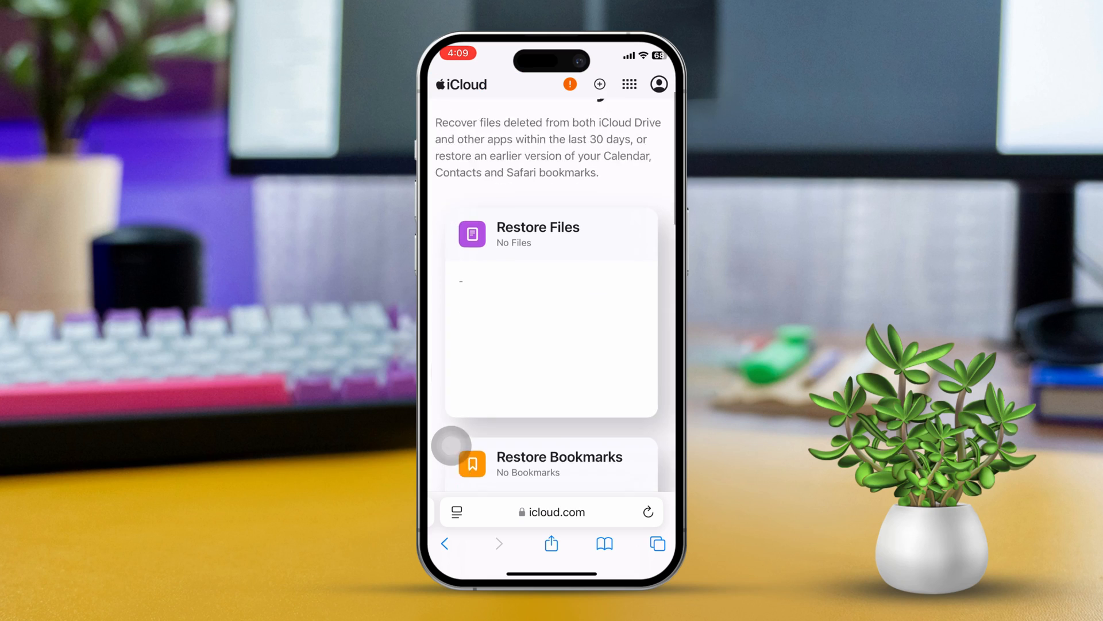
pyautogui.scroll(-3)
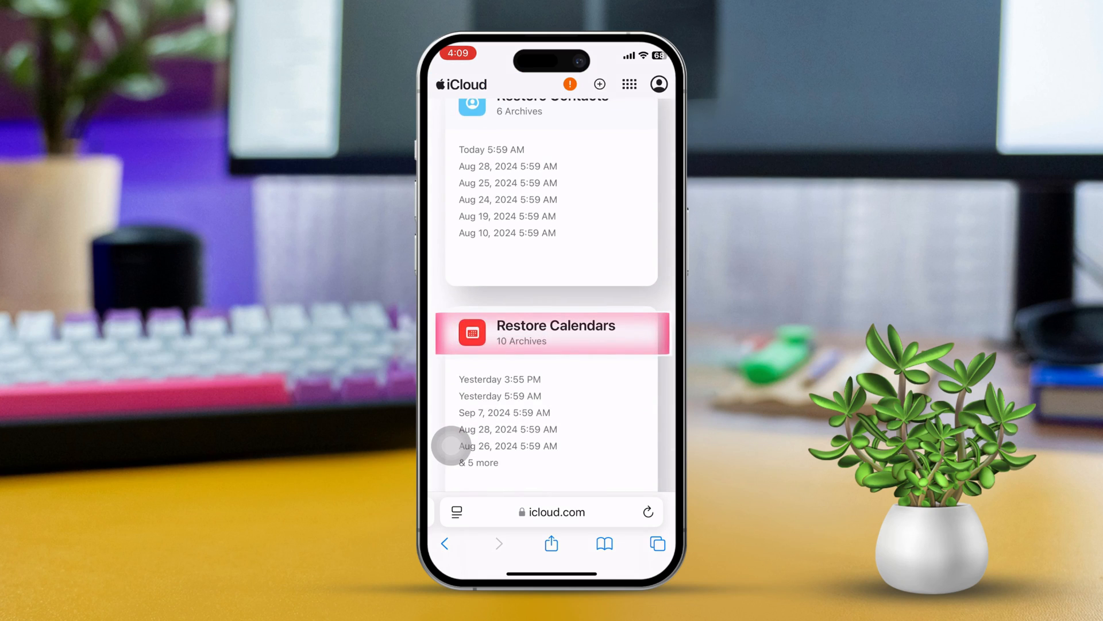
pyautogui.click(552, 332)
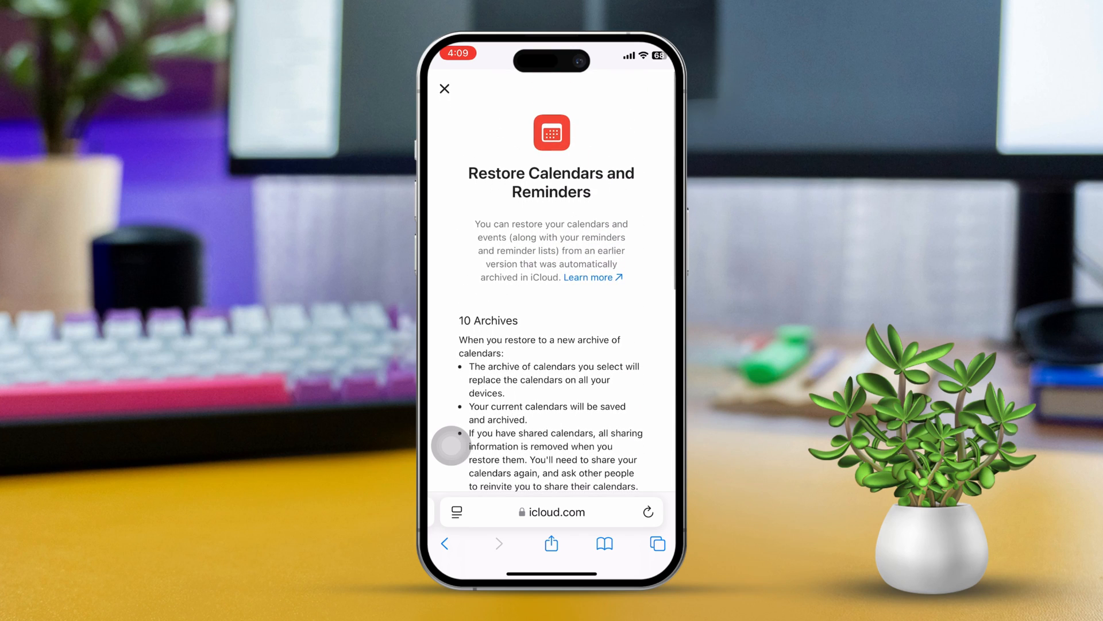
# Restore the Aug 25, 2024 5:59 AM calendar archive and confirm the restore
pyautogui.scroll(-3)
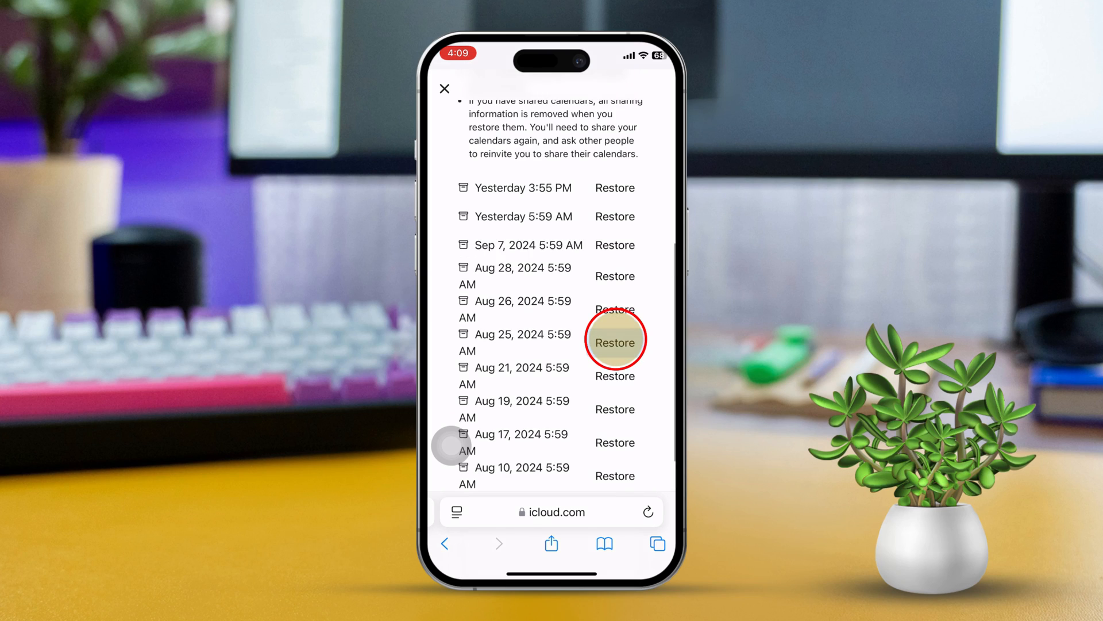
pyautogui.click(613, 343)
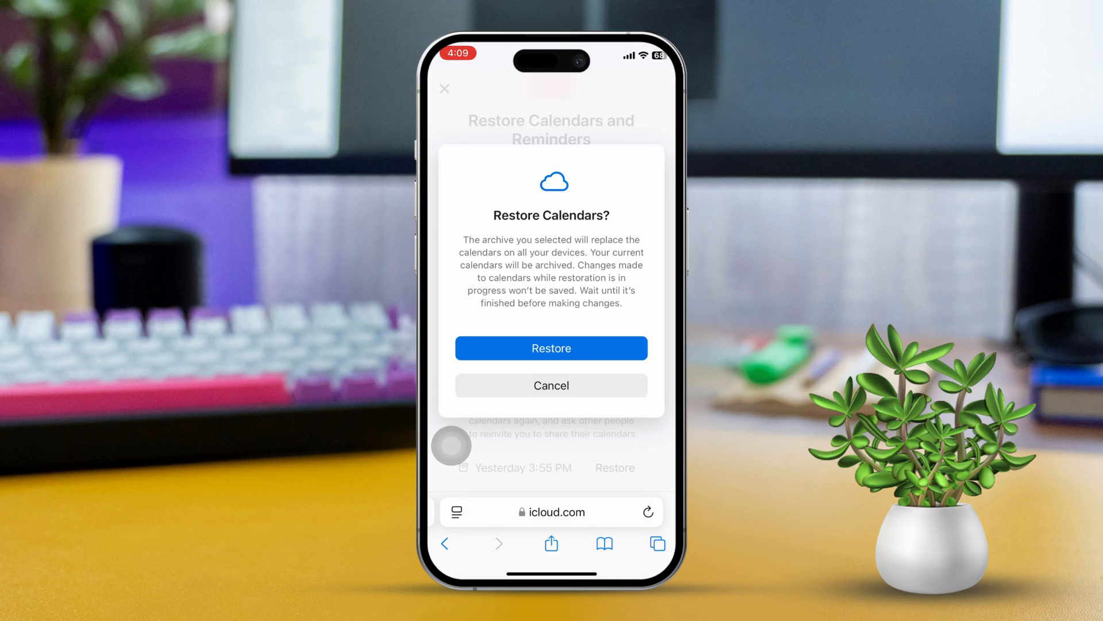
pyautogui.click(550, 347)
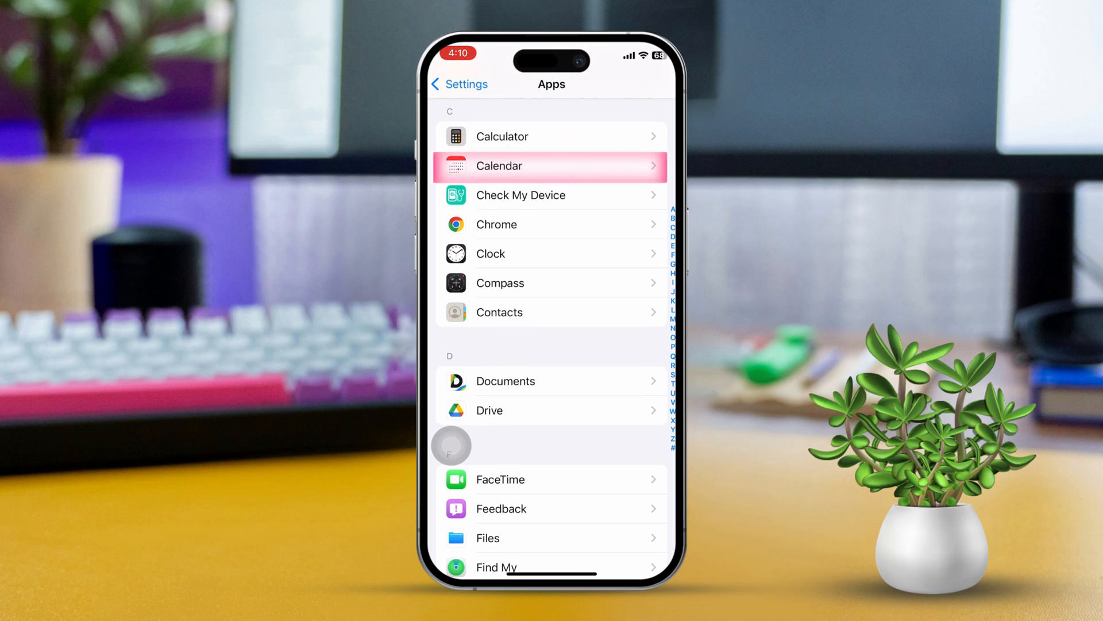
# Set the Calendar app's Sync setting to All Events
pyautogui.click(551, 166)
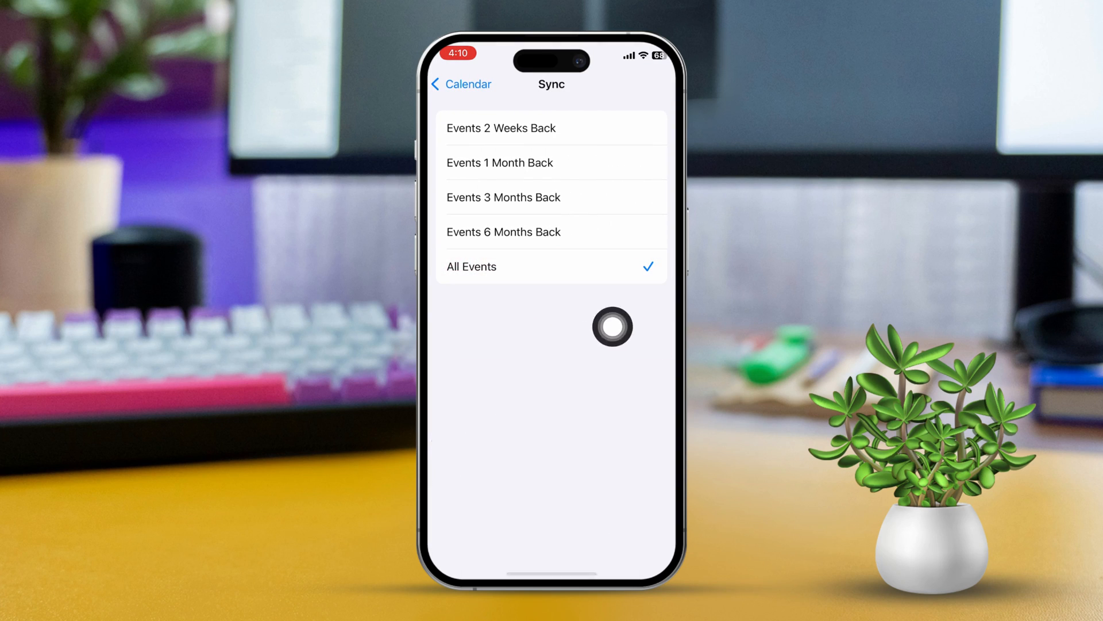
pyautogui.click(460, 84)
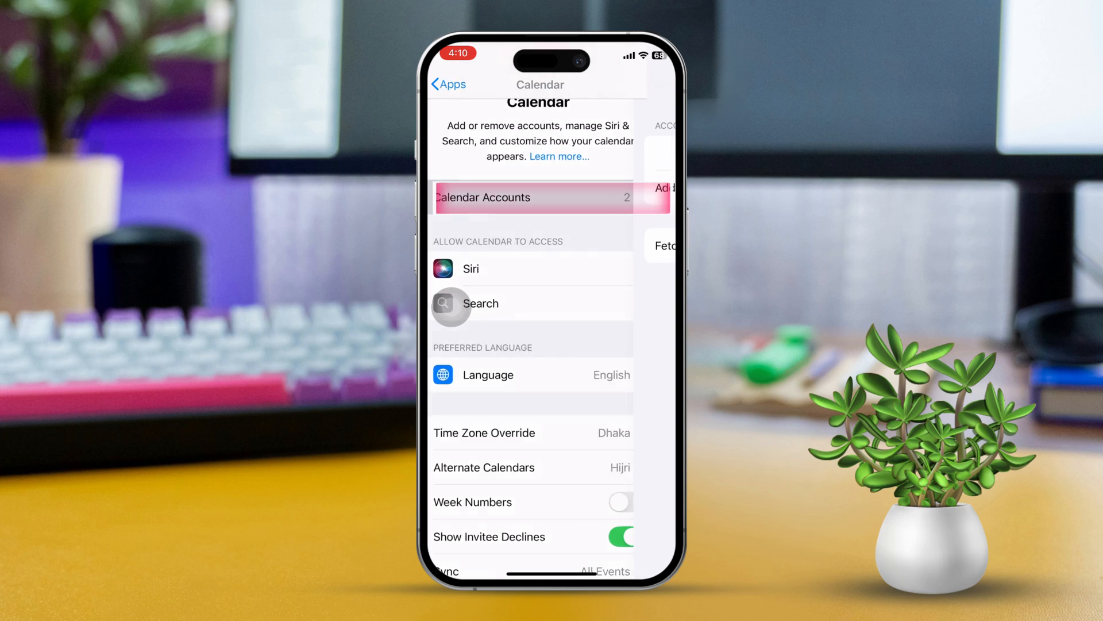
# Switch on the Calendars toggle for the Gmail account under Calendar Accounts
pyautogui.click(531, 196)
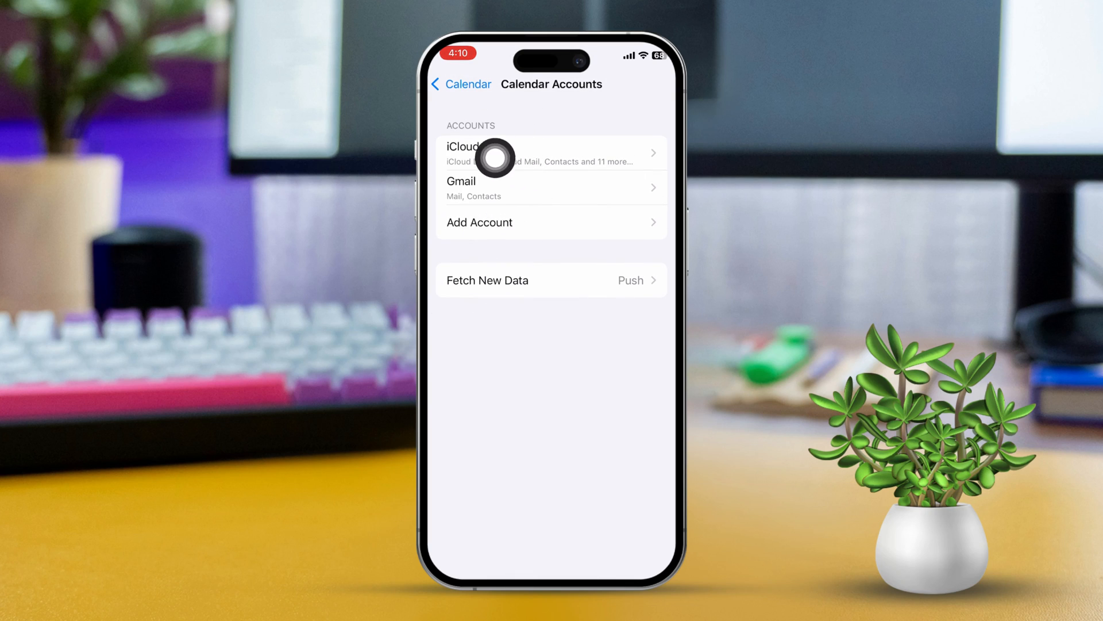
pyautogui.click(553, 188)
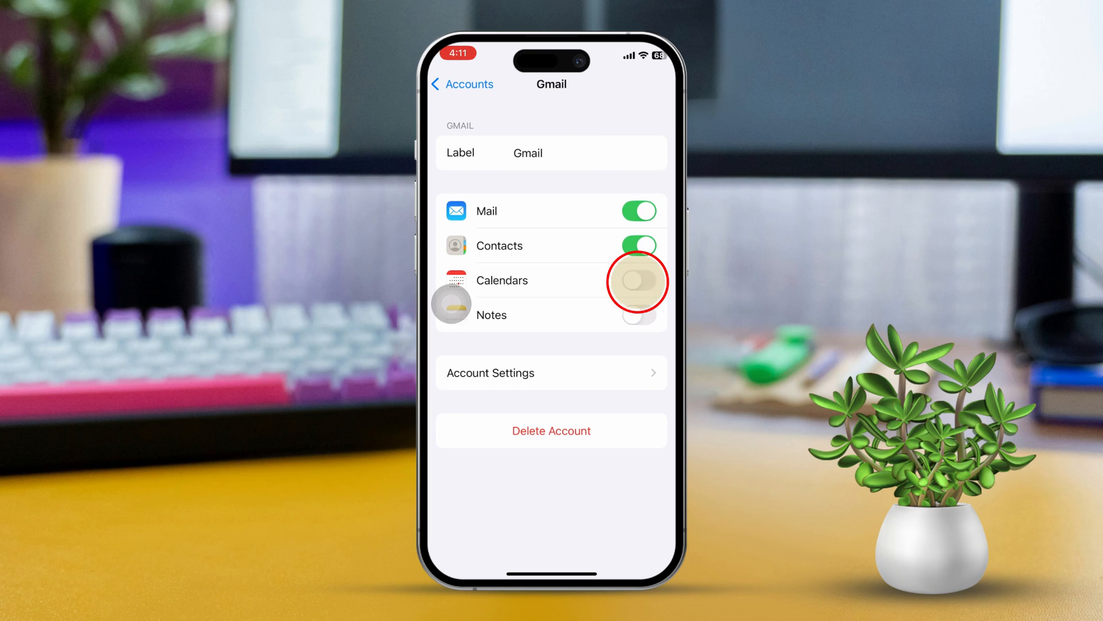
pyautogui.click(637, 281)
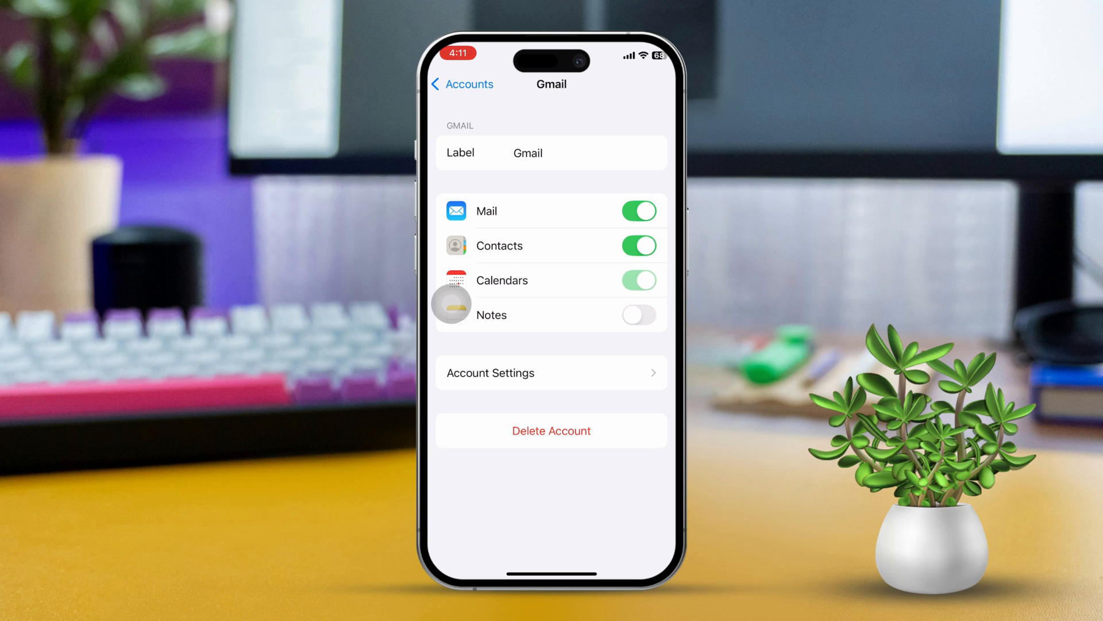